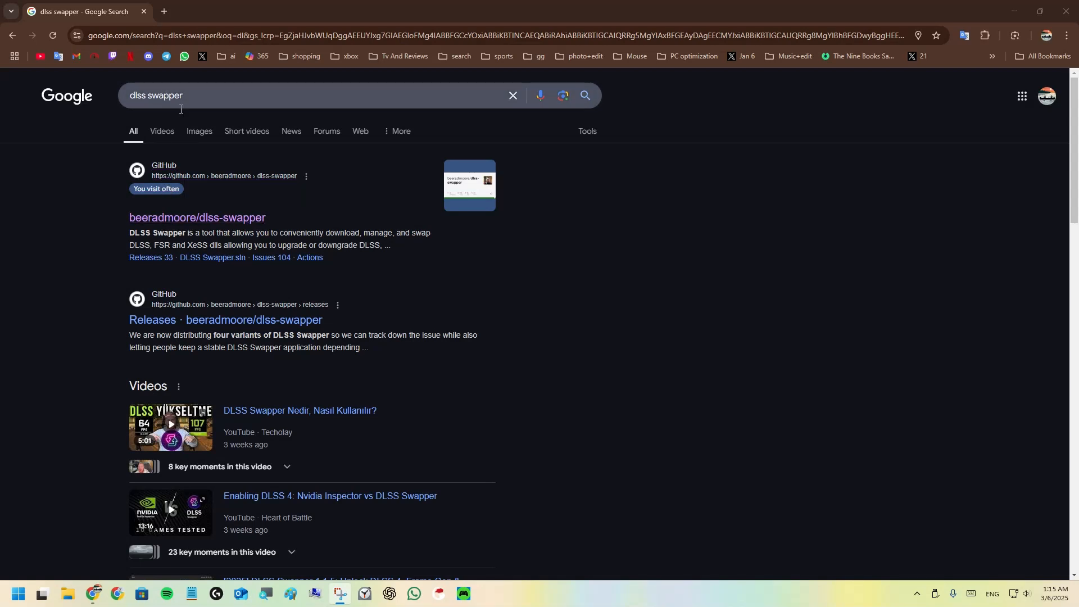
# Open the beeradmoore/dlss-swapper v1.1.6 release on GitHub and scroll to its Assets list.
pyautogui.click(197, 218)
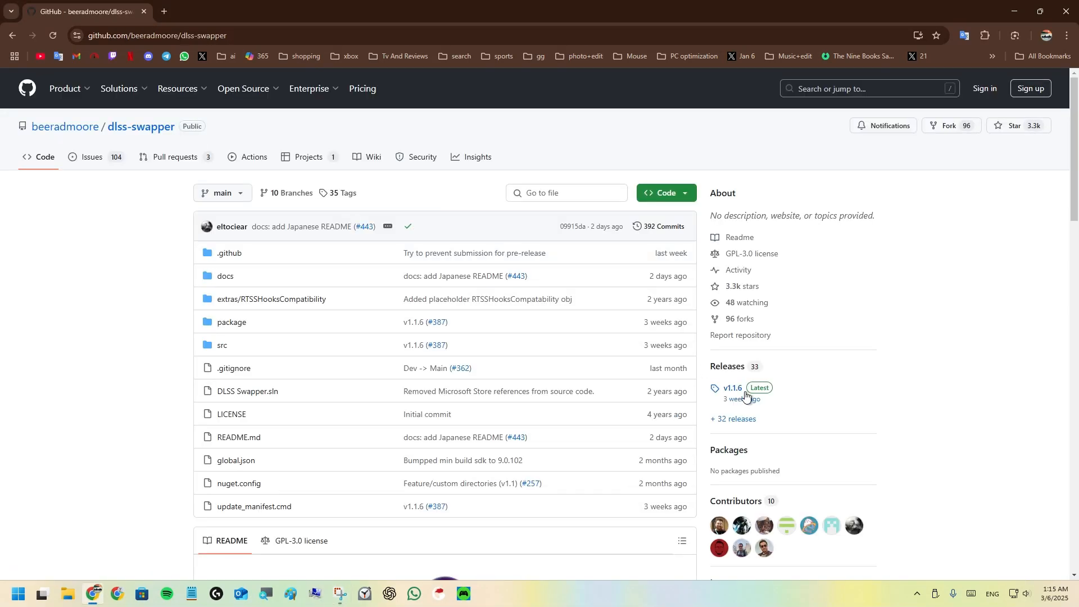
pyautogui.click(732, 391)
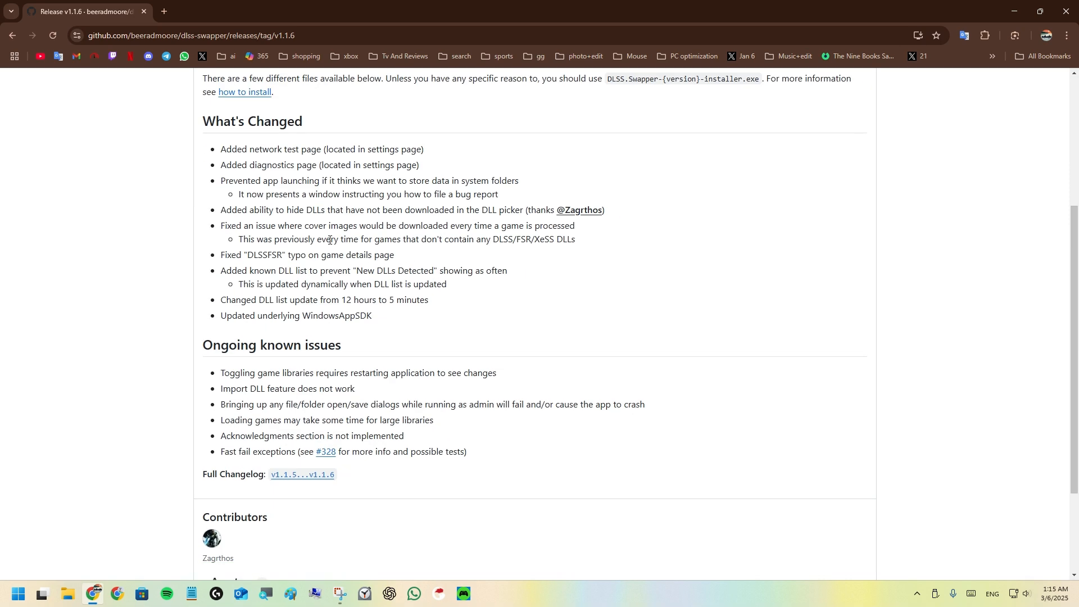
pyautogui.scroll(-3)
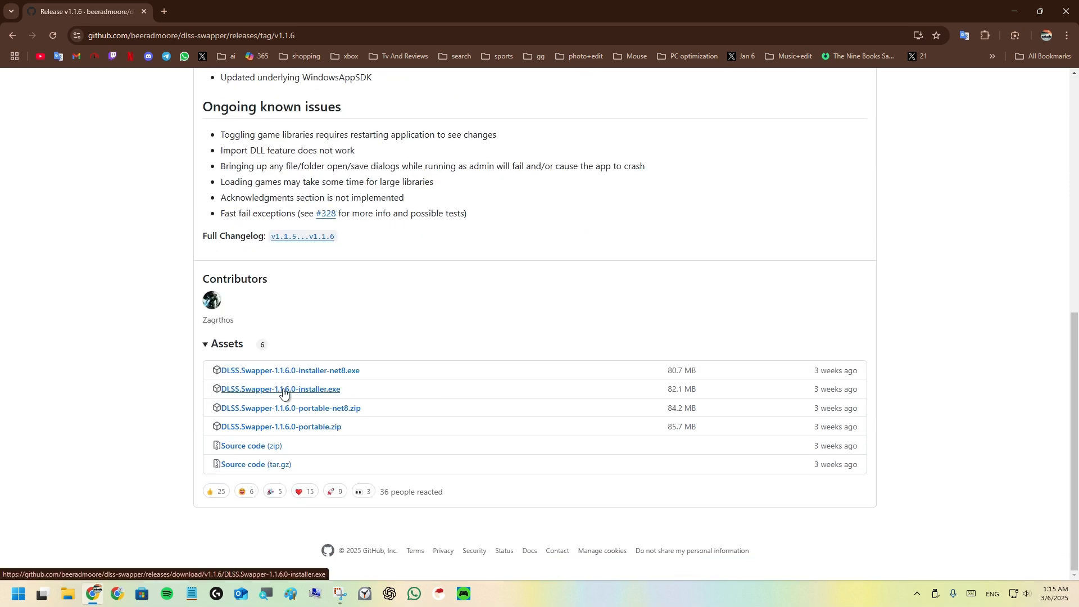
pyautogui.moveTo(405, 282)
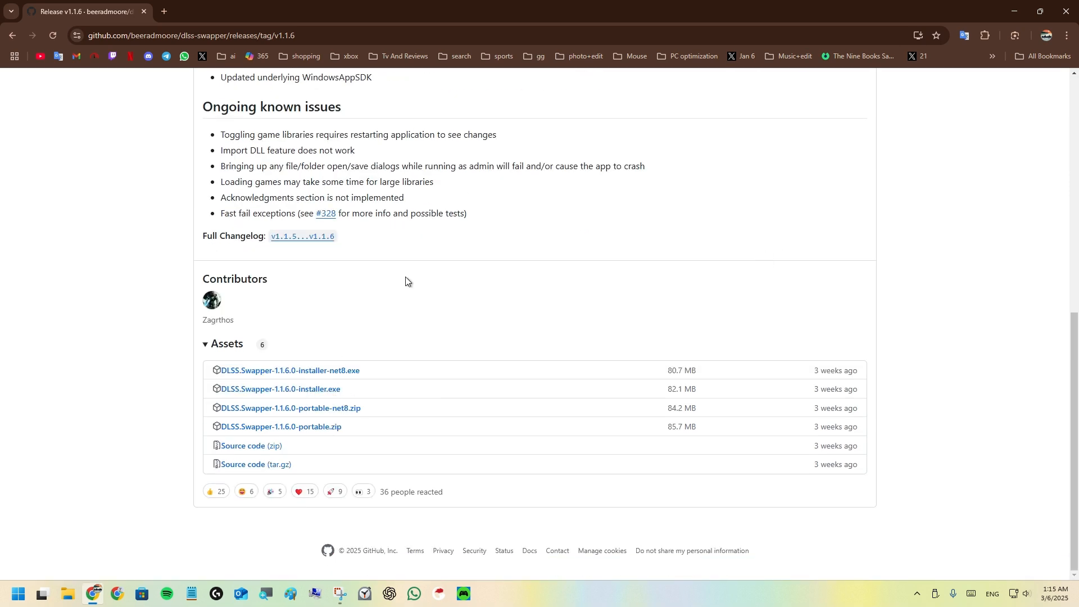
pyautogui.moveTo(816, 193)
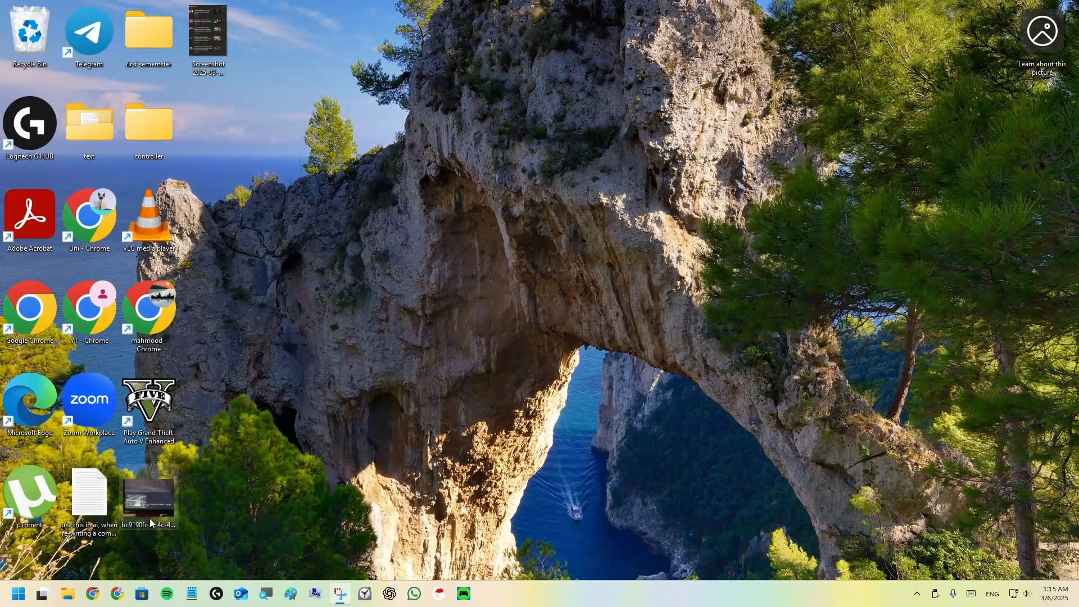
# Open the Windows Start menu to find DLSS Swapper.
pyautogui.click(18, 592)
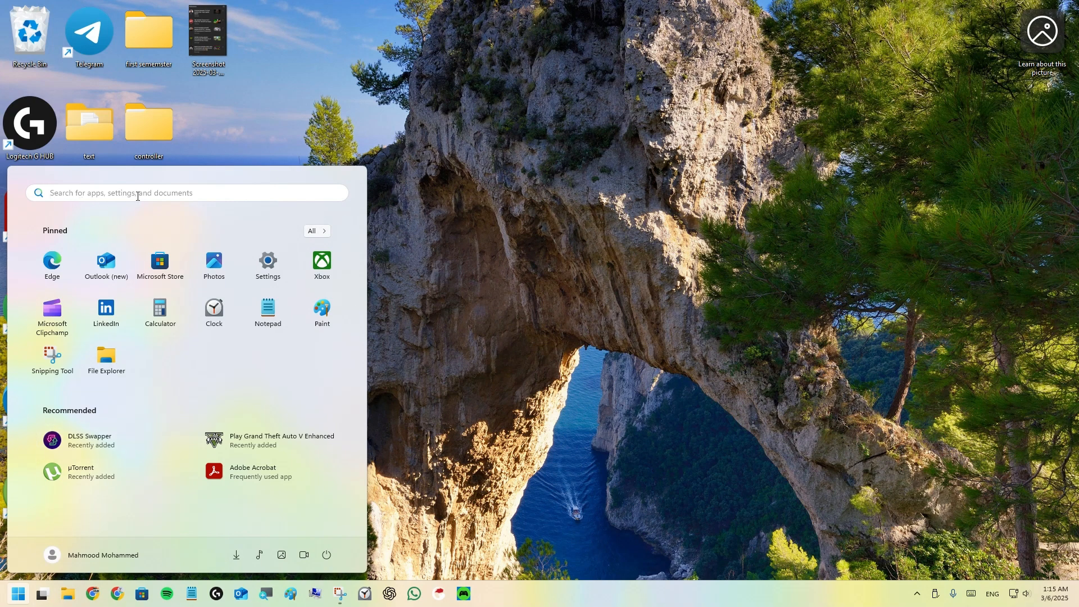
pyautogui.moveTo(87, 445)
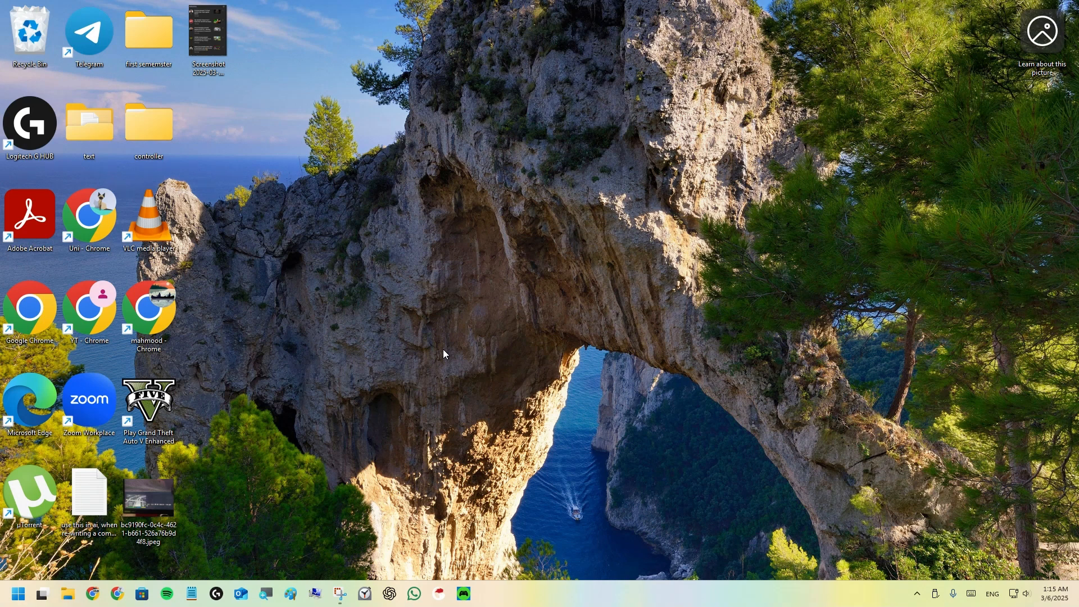
pyautogui.moveTo(432, 284)
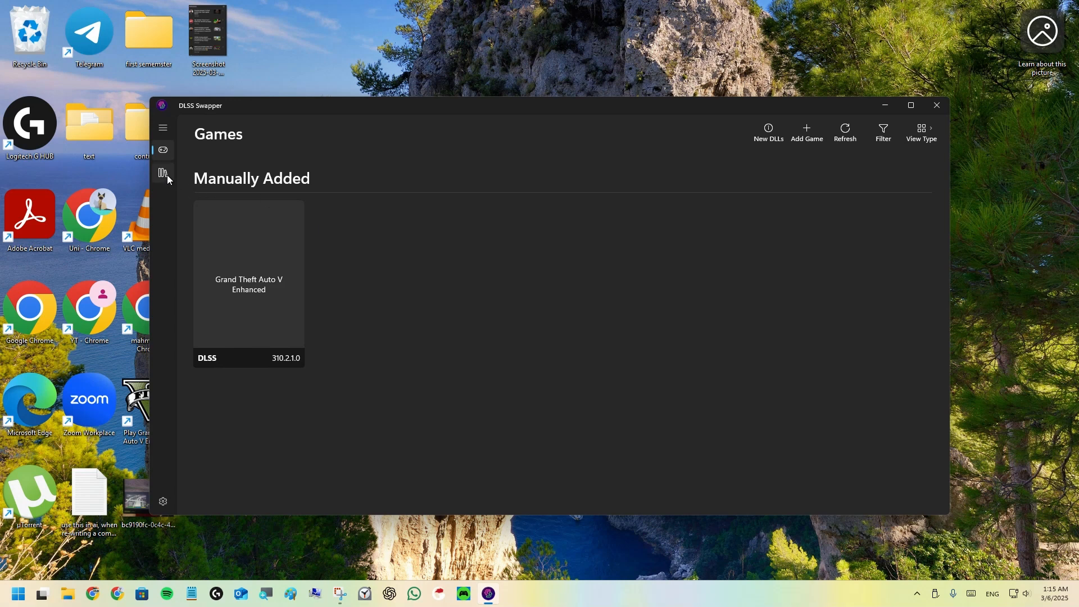
pyautogui.click(163, 173)
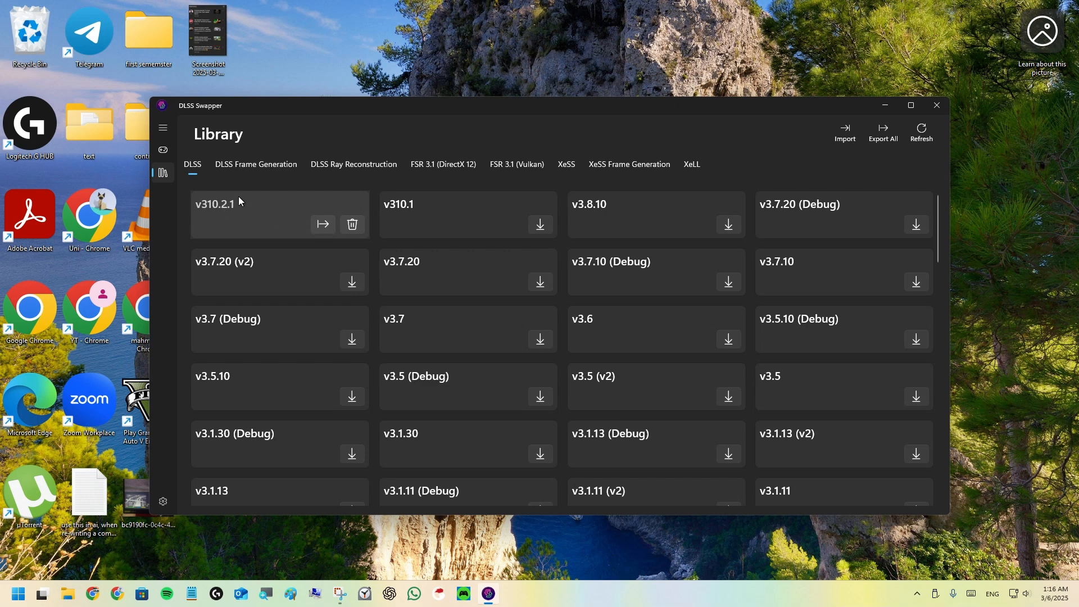
pyautogui.moveTo(241, 199)
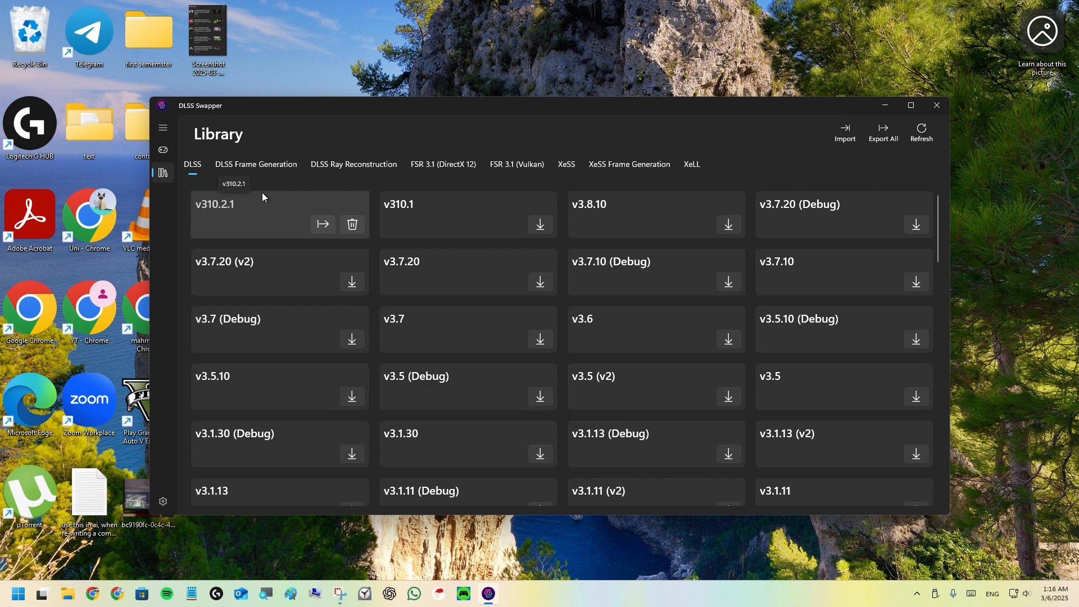
pyautogui.moveTo(319, 232)
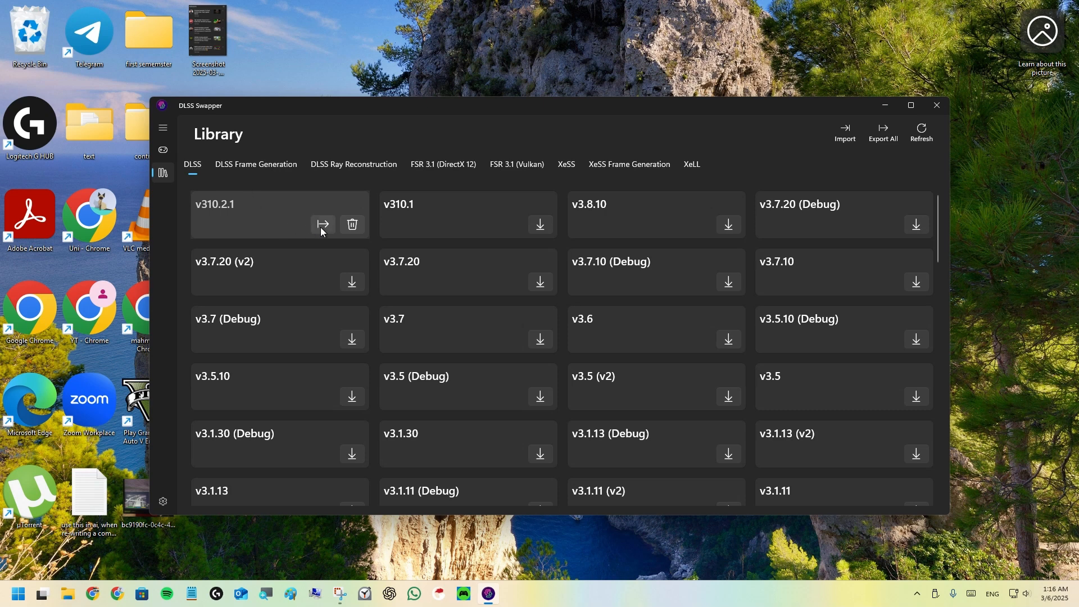
pyautogui.moveTo(293, 212)
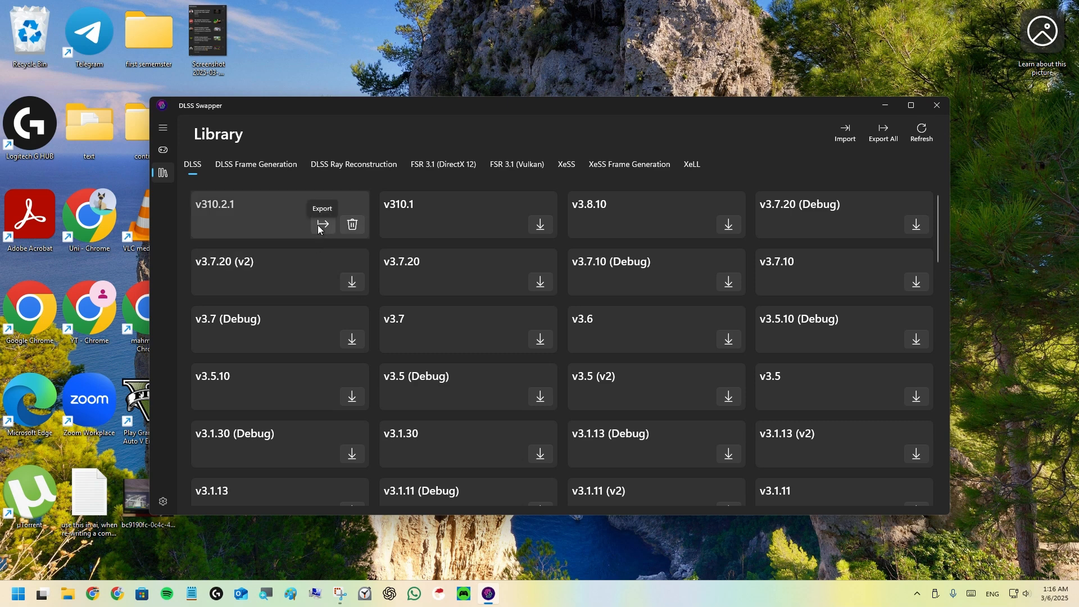
pyautogui.click(163, 150)
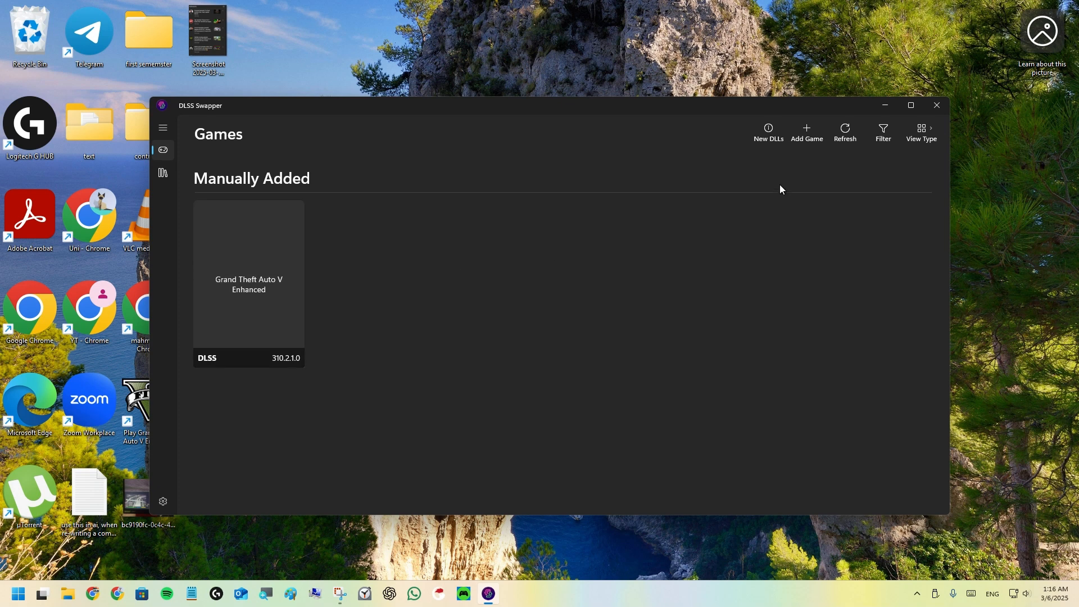
pyautogui.click(806, 131)
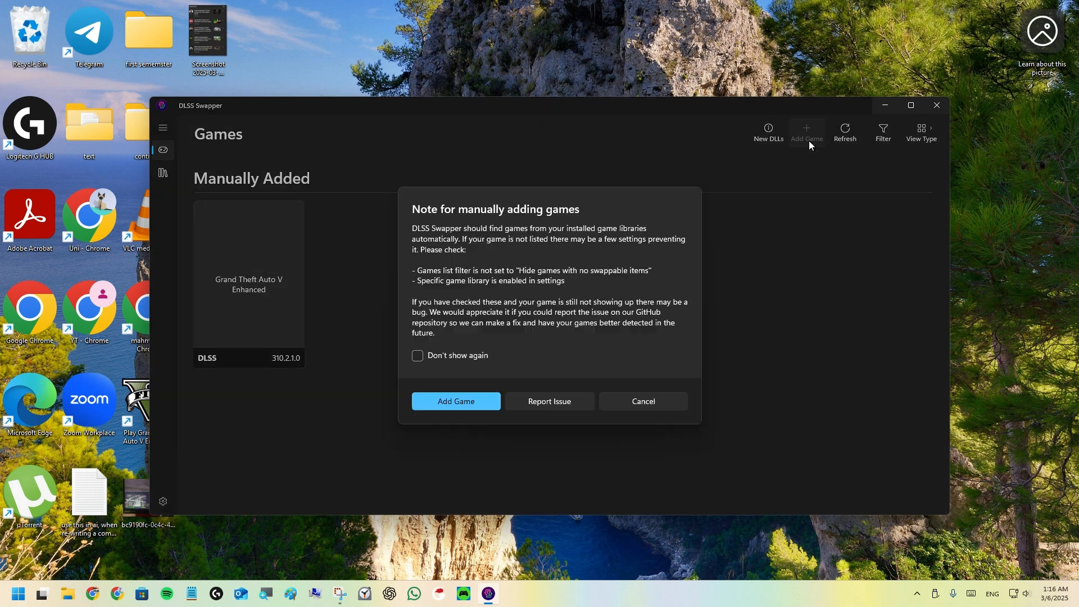
pyautogui.click(455, 401)
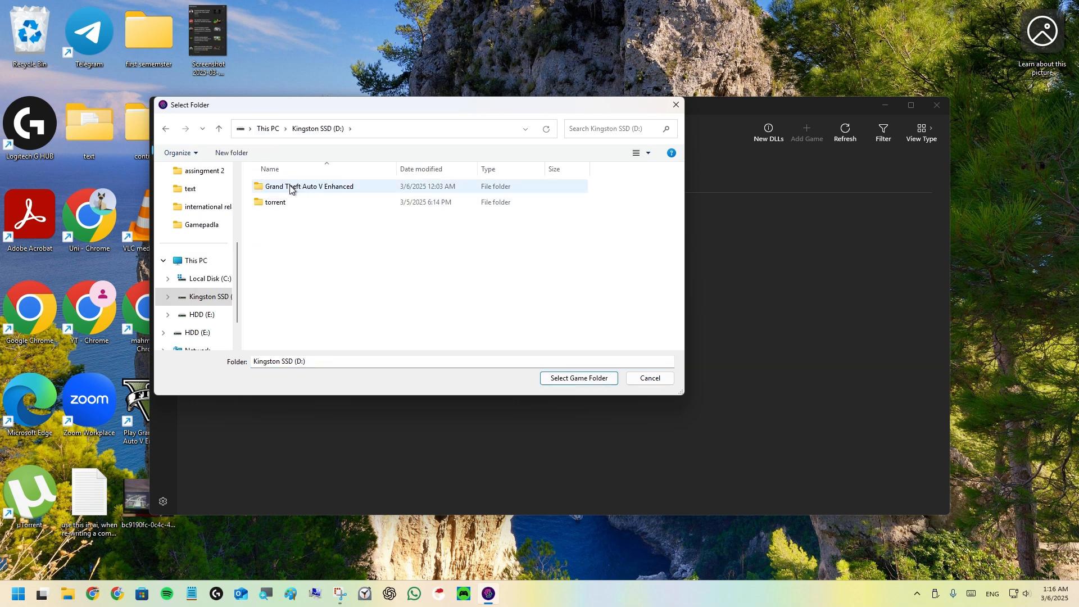
pyautogui.doubleClick(309, 186)
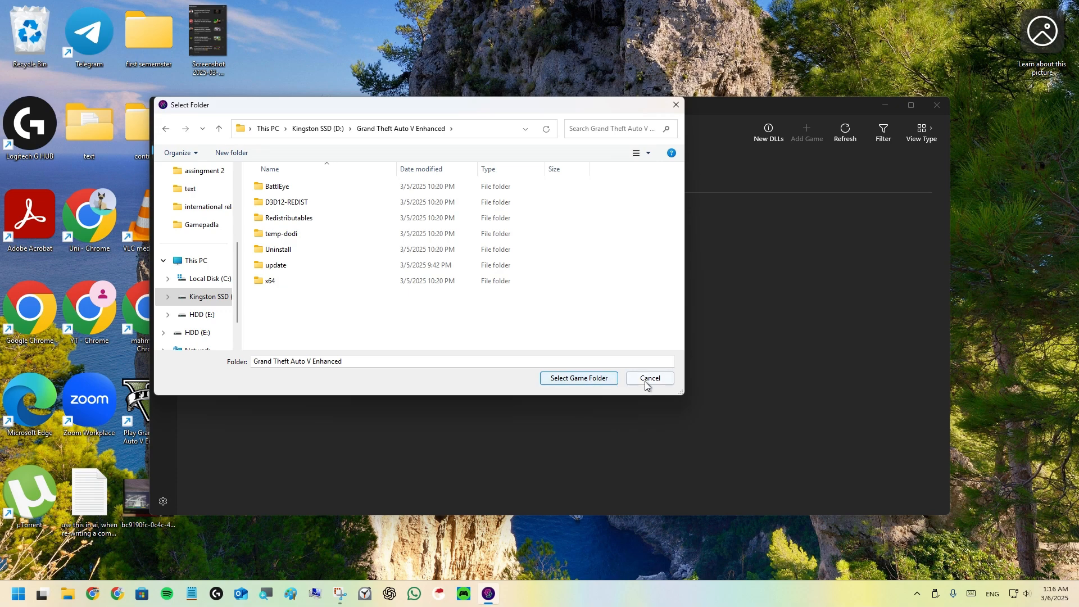
pyautogui.click(577, 378)
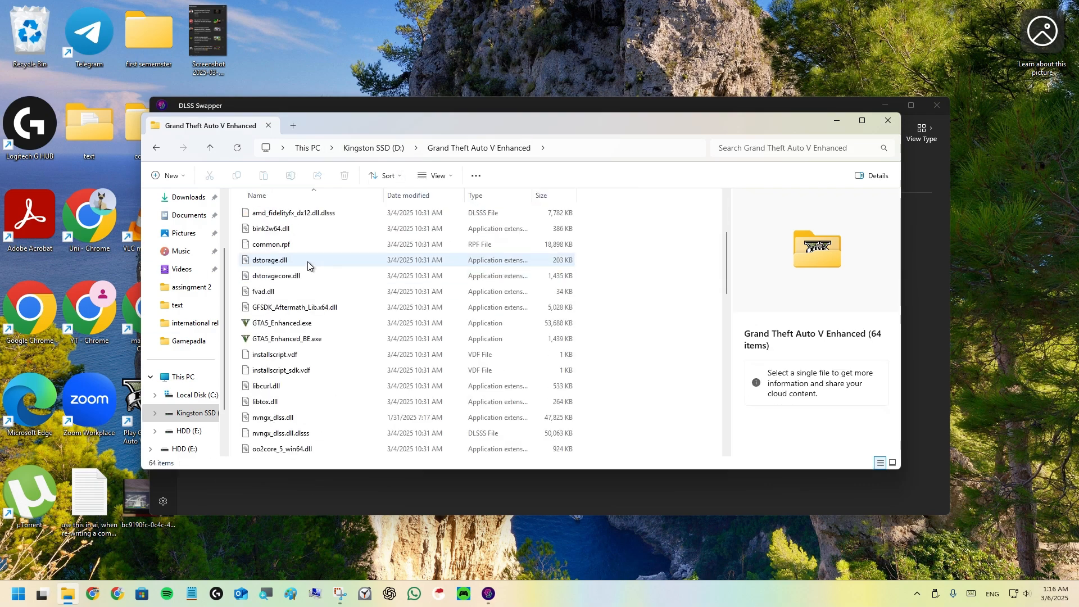
pyautogui.click(282, 322)
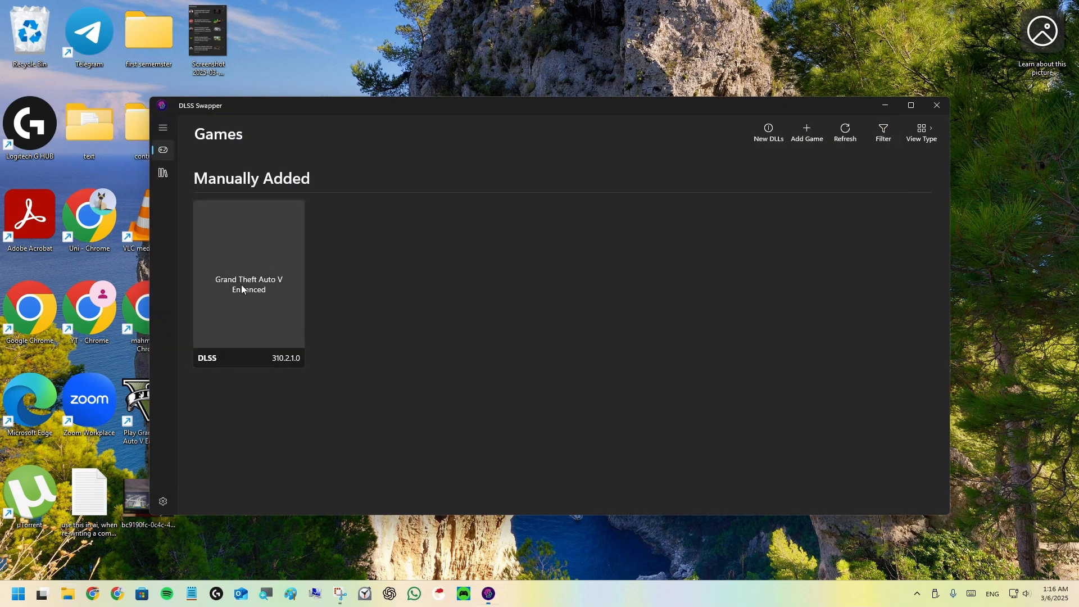
# Review Grand Theft Auto V Enhanced's DLSS version list, keeping v310.2.1 without swapping.
pyautogui.click(248, 275)
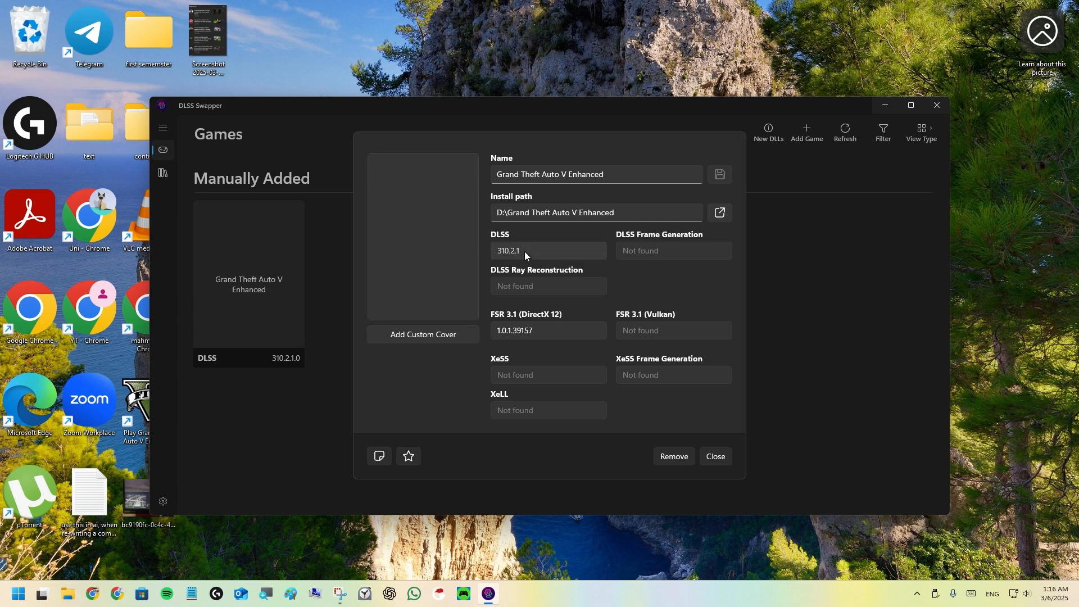
pyautogui.click(547, 250)
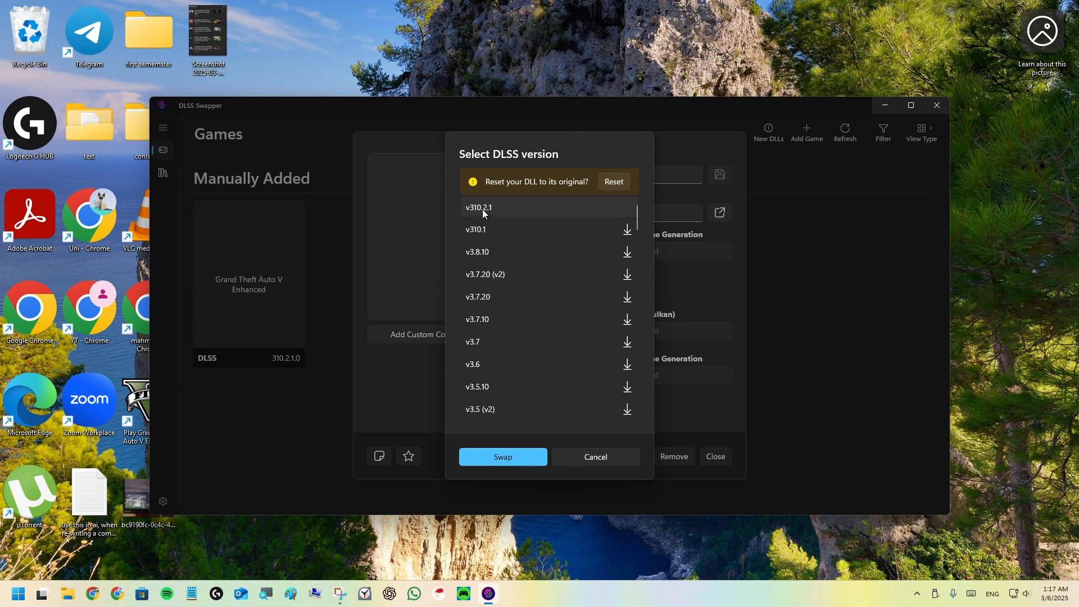
pyautogui.moveTo(479, 214)
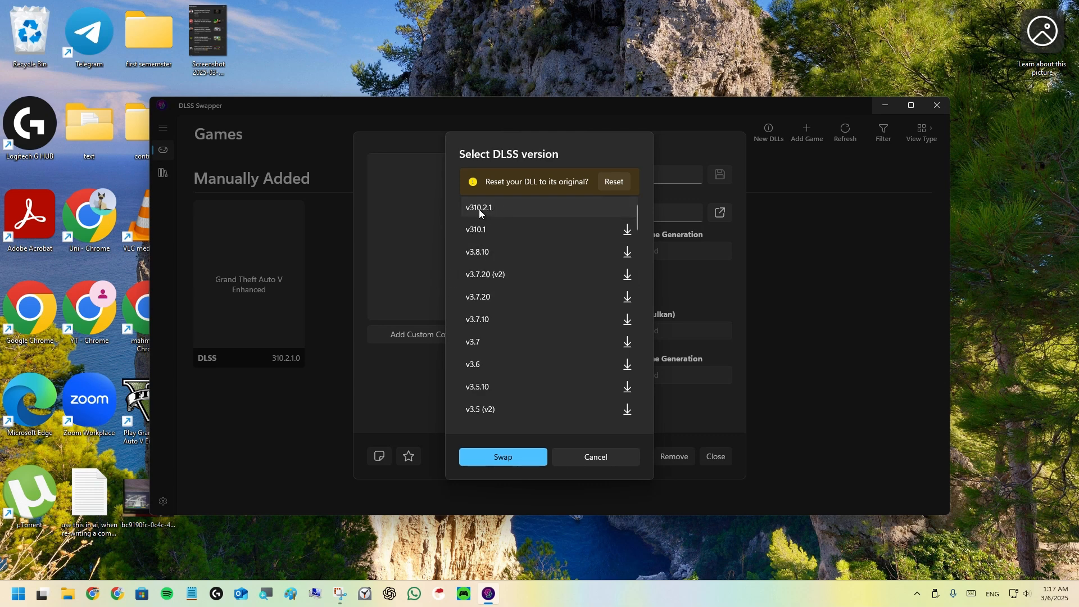
pyautogui.moveTo(495, 219)
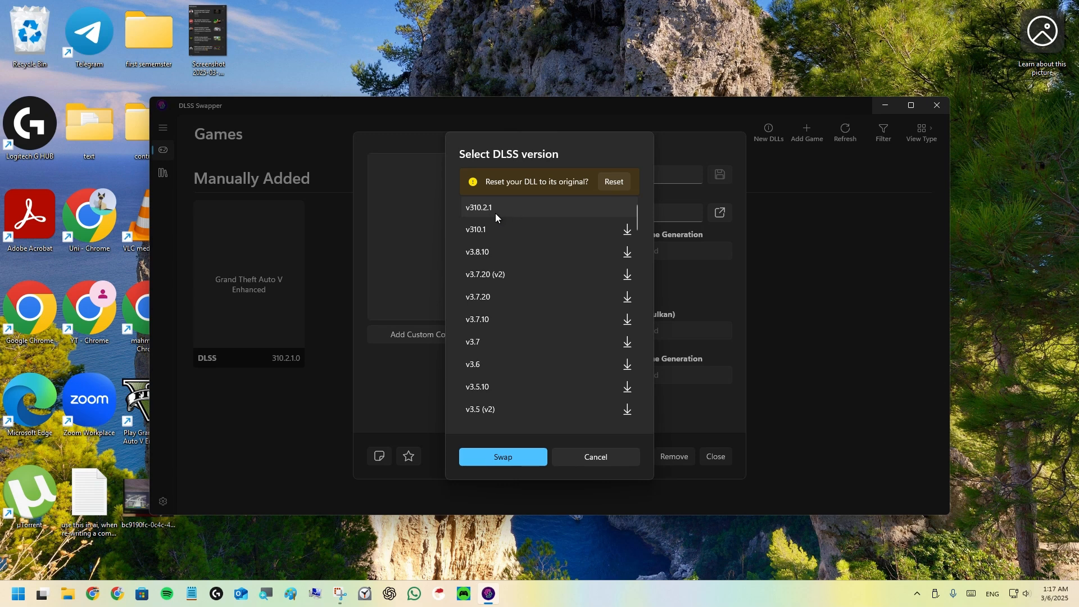
pyautogui.moveTo(492, 208)
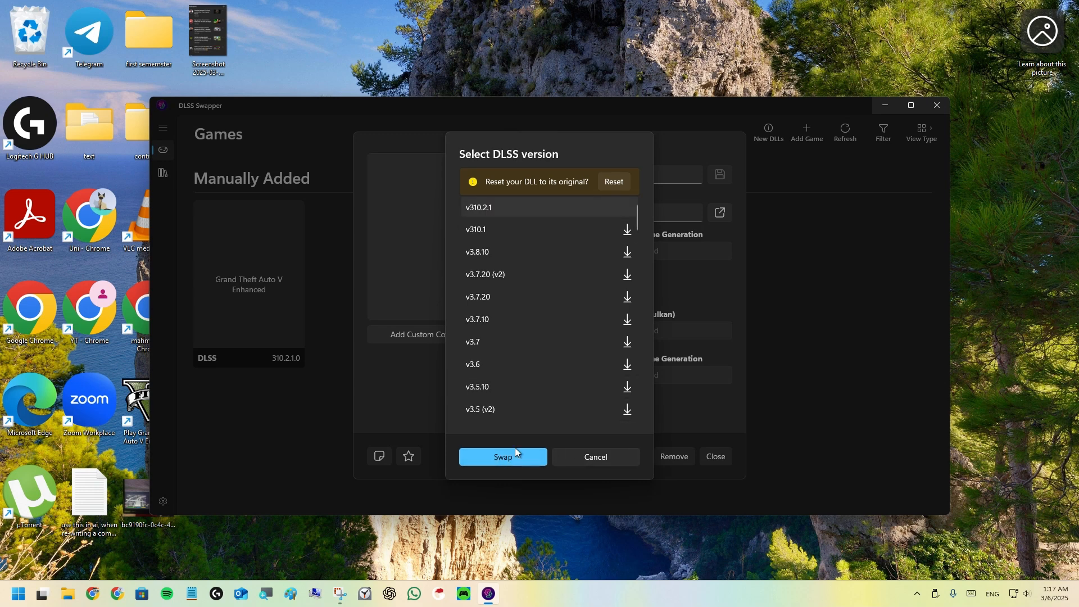
pyautogui.moveTo(595, 466)
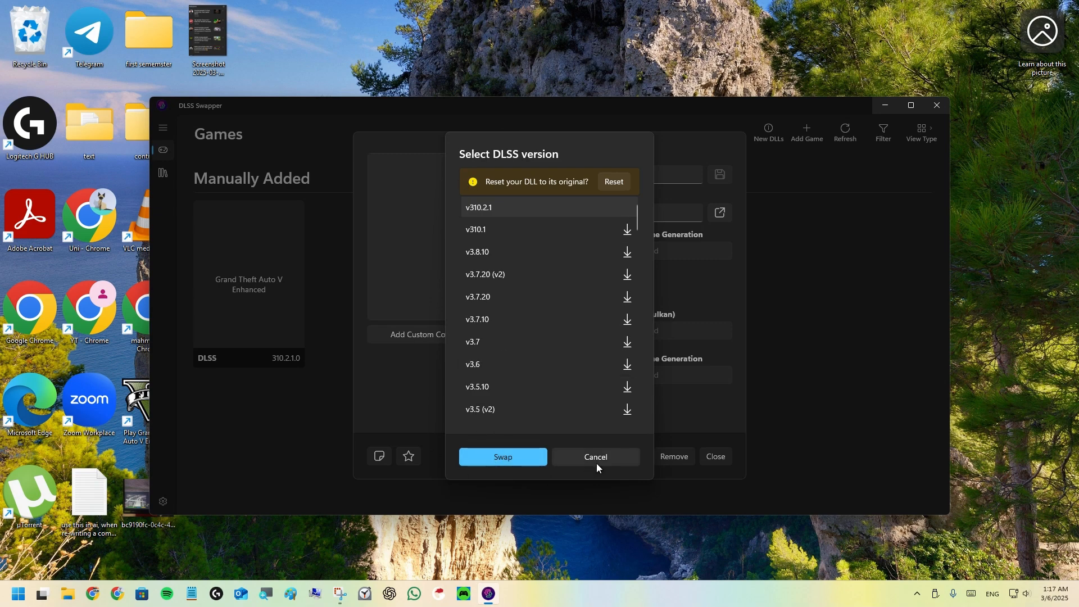
pyautogui.click(595, 456)
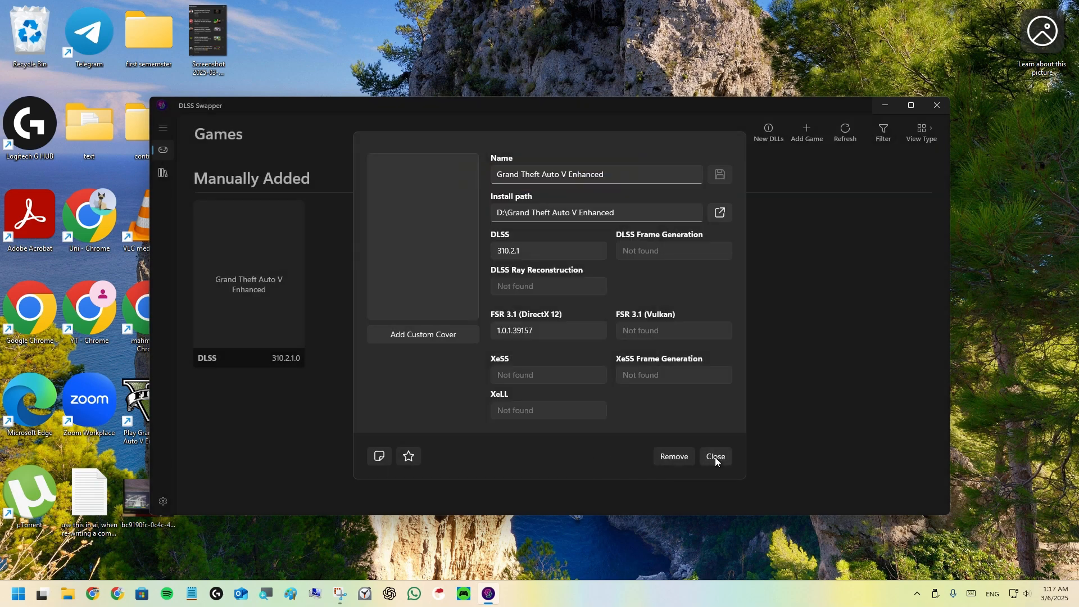
# Close DLSS Swapper and grab the bc9190fc….jpeg screenshot on the desktop.
pyautogui.click(715, 456)
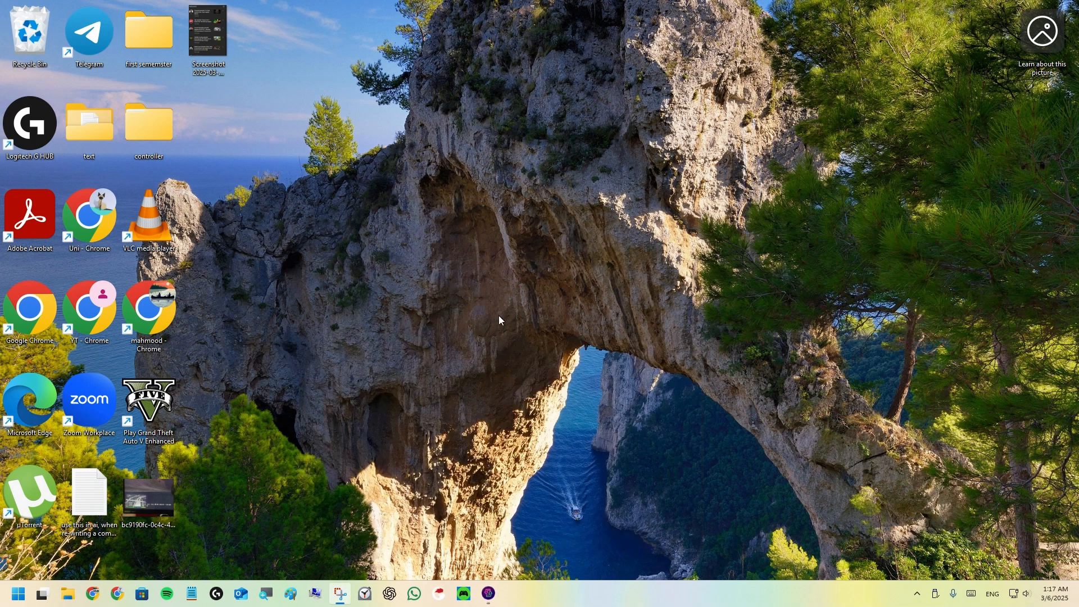
pyautogui.click(462, 593)
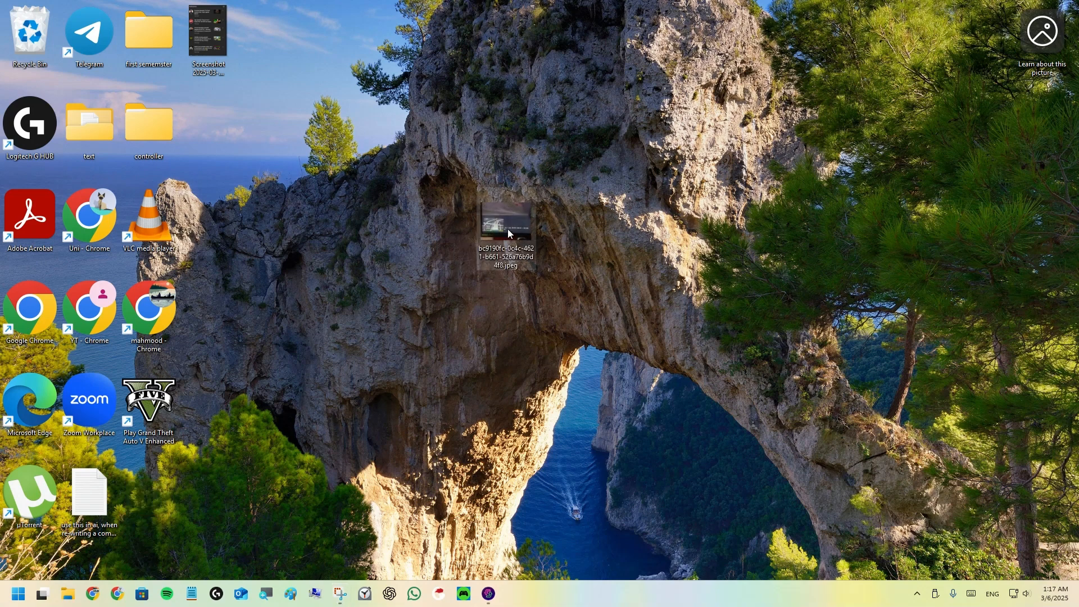
# Set Show on-screen indicator to Enabled for all DLSS DLLs in DLSS Swapper settings.
pyautogui.click(486, 593)
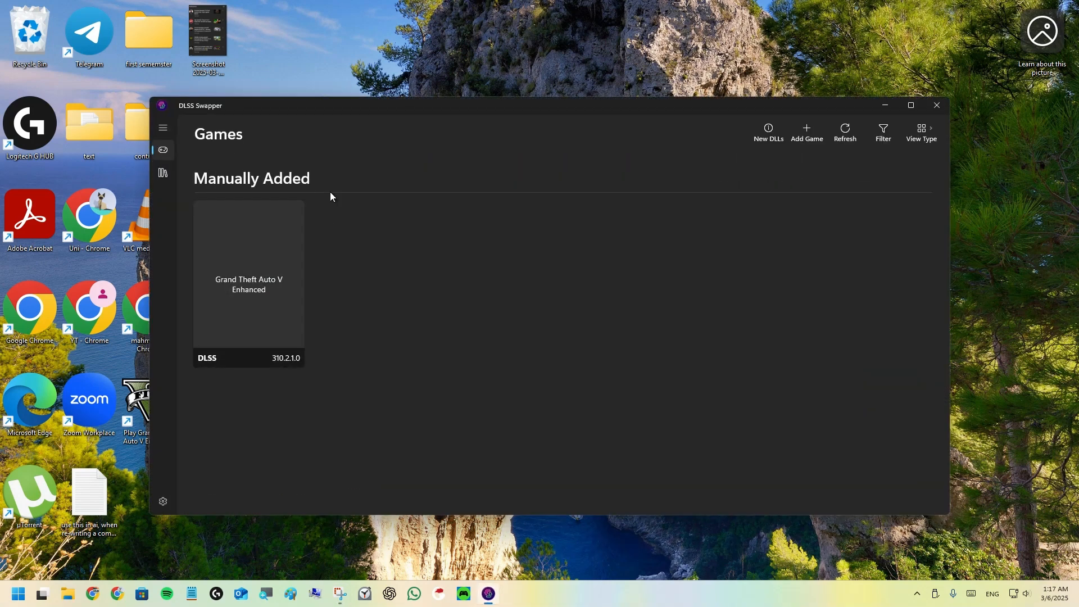
pyautogui.click(163, 500)
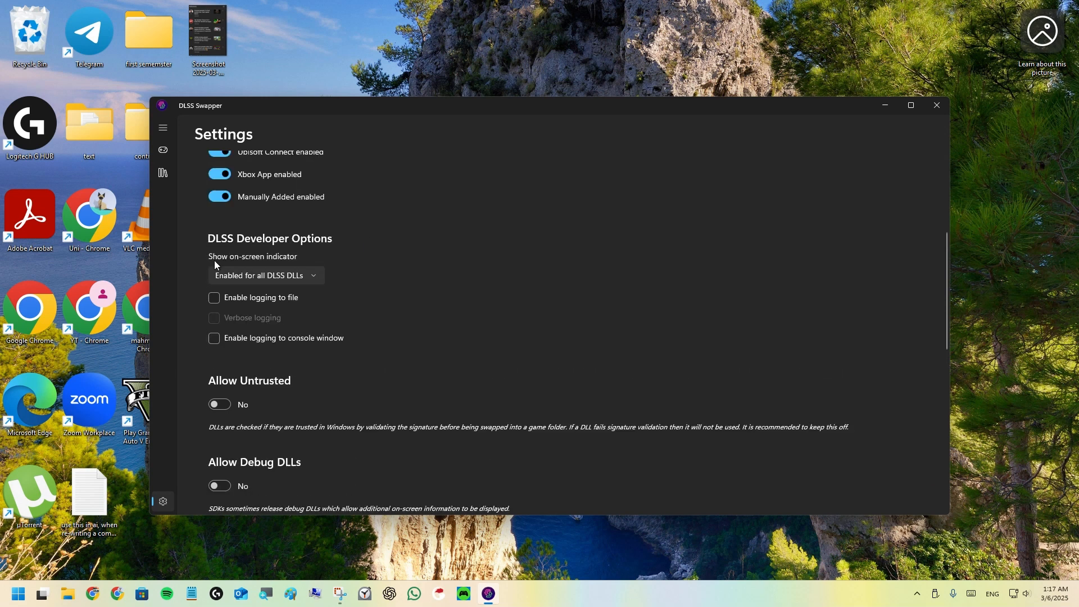
pyautogui.moveTo(248, 261)
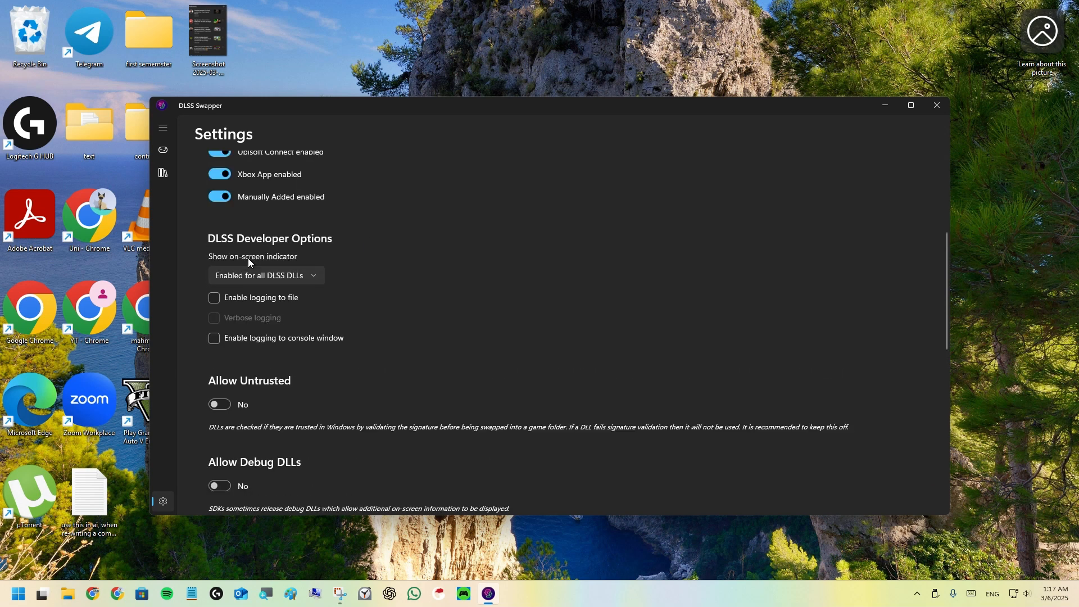
pyautogui.moveTo(507, 234)
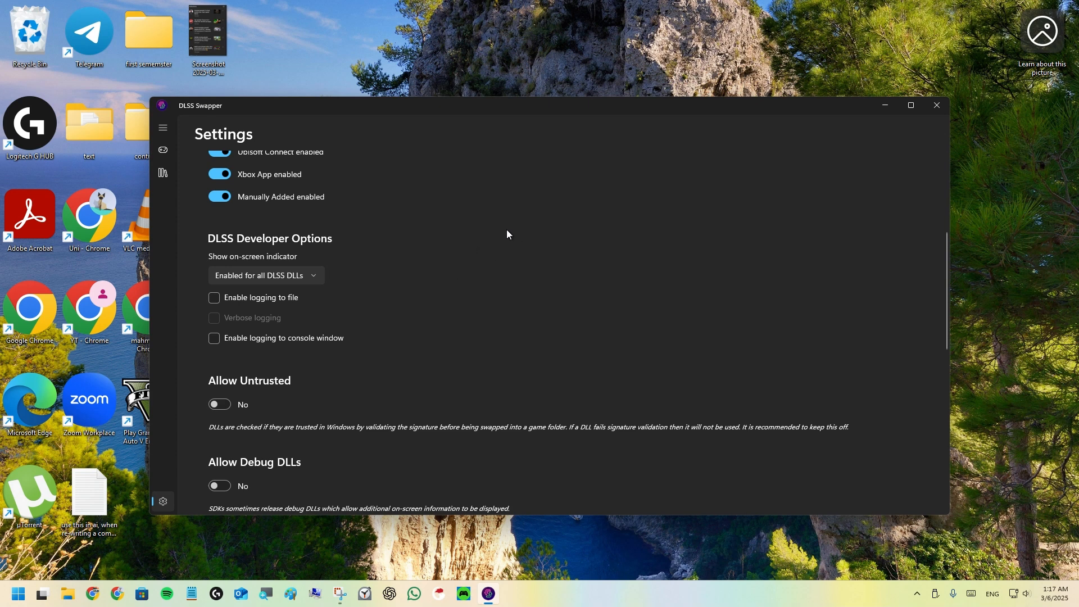
pyautogui.moveTo(465, 279)
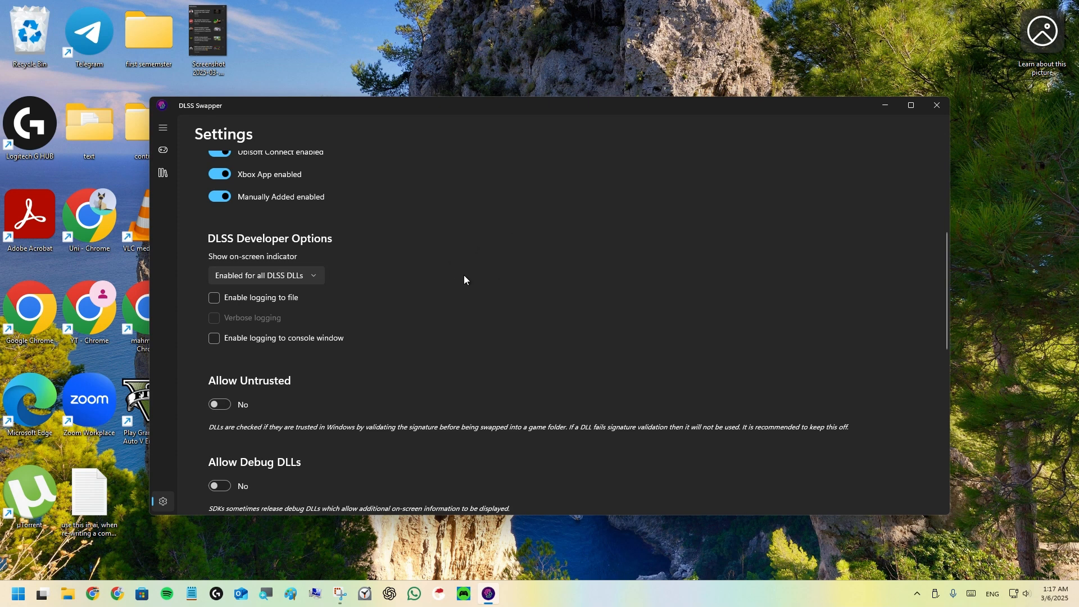
pyautogui.moveTo(477, 276)
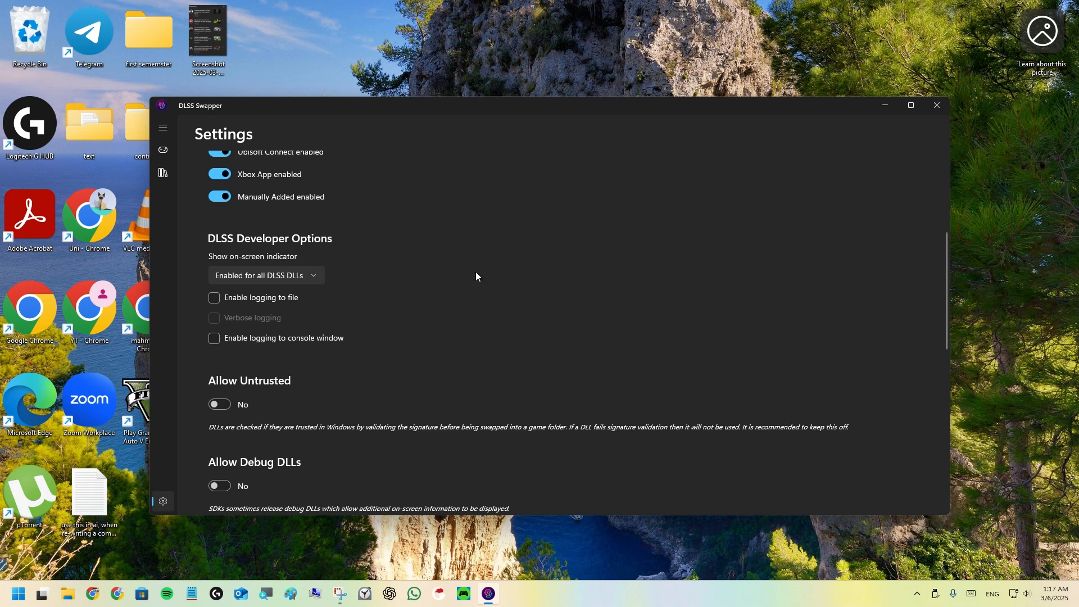
pyautogui.moveTo(473, 279)
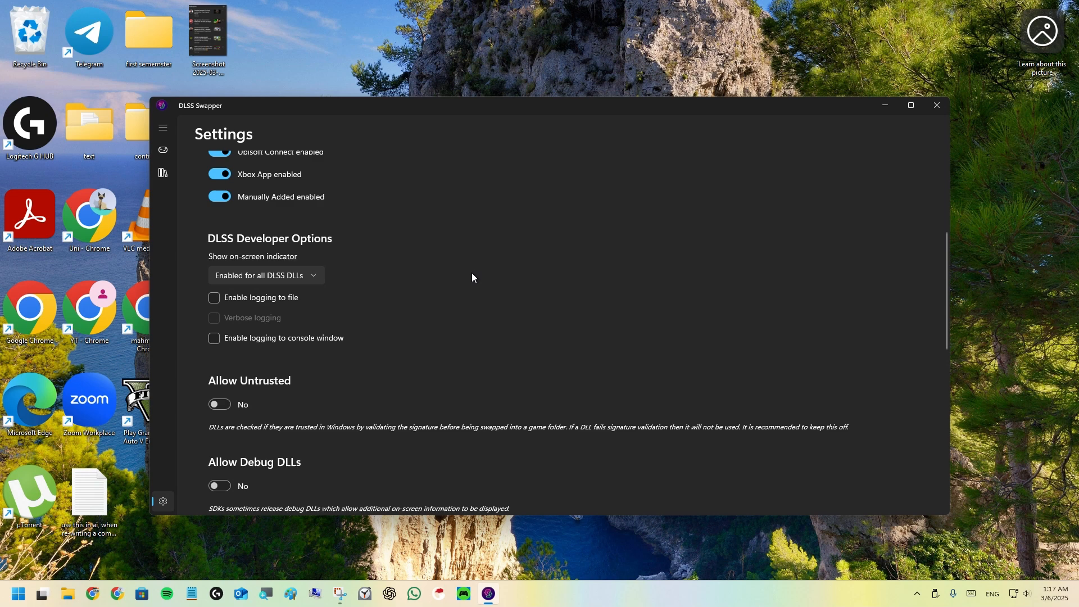
pyautogui.moveTo(260, 263)
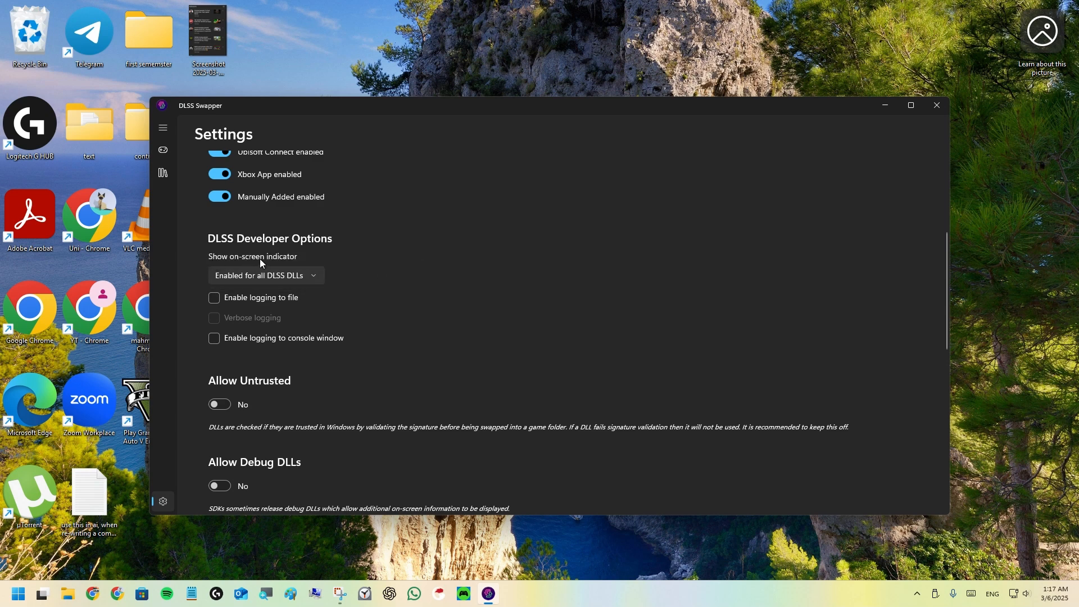
pyautogui.click(265, 276)
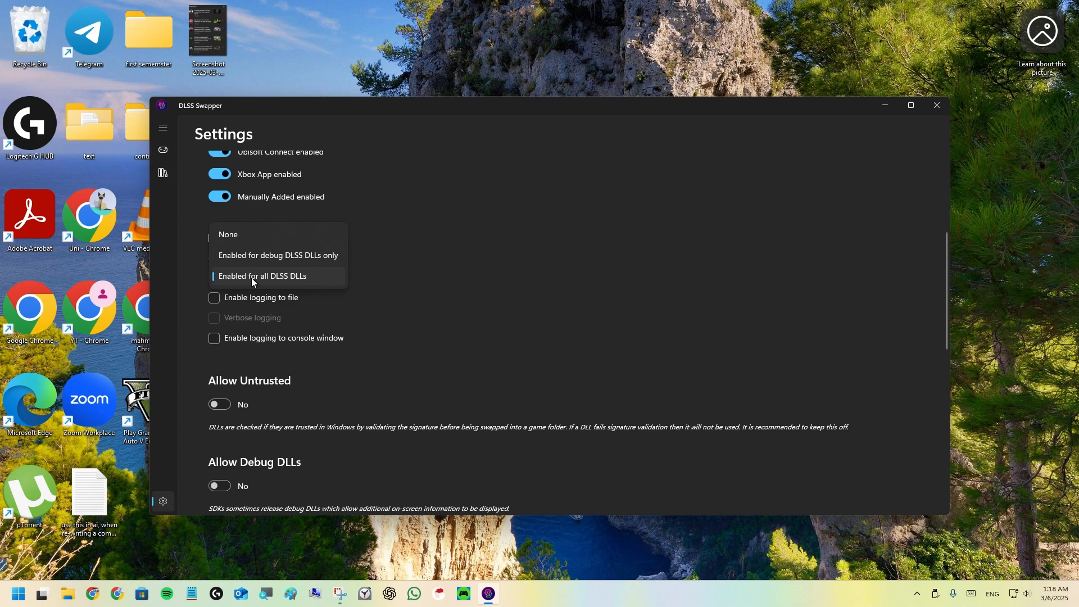
pyautogui.click(263, 276)
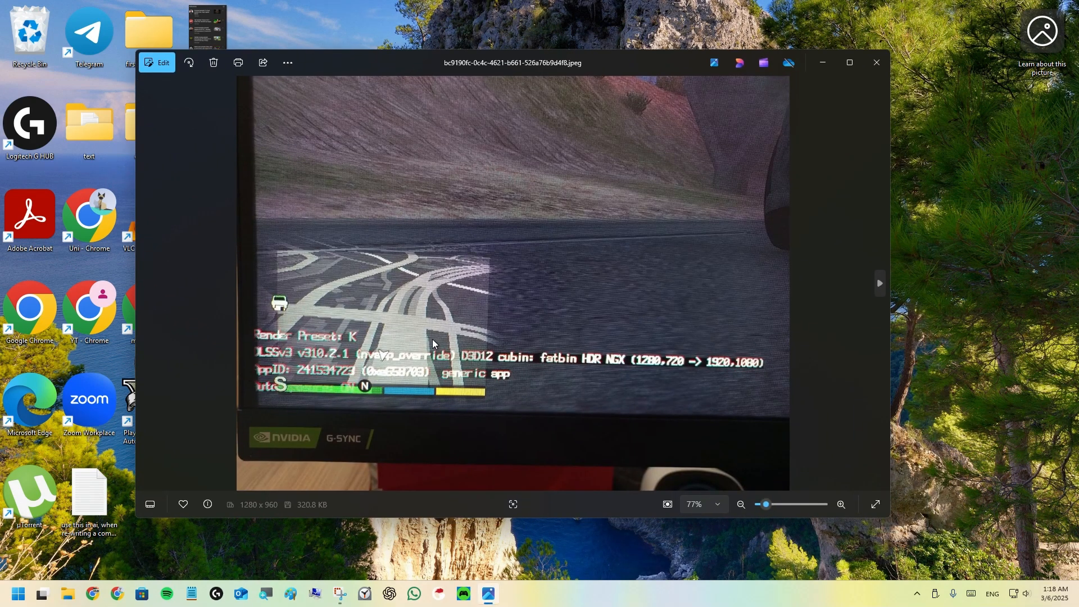
pyautogui.moveTo(503, 290)
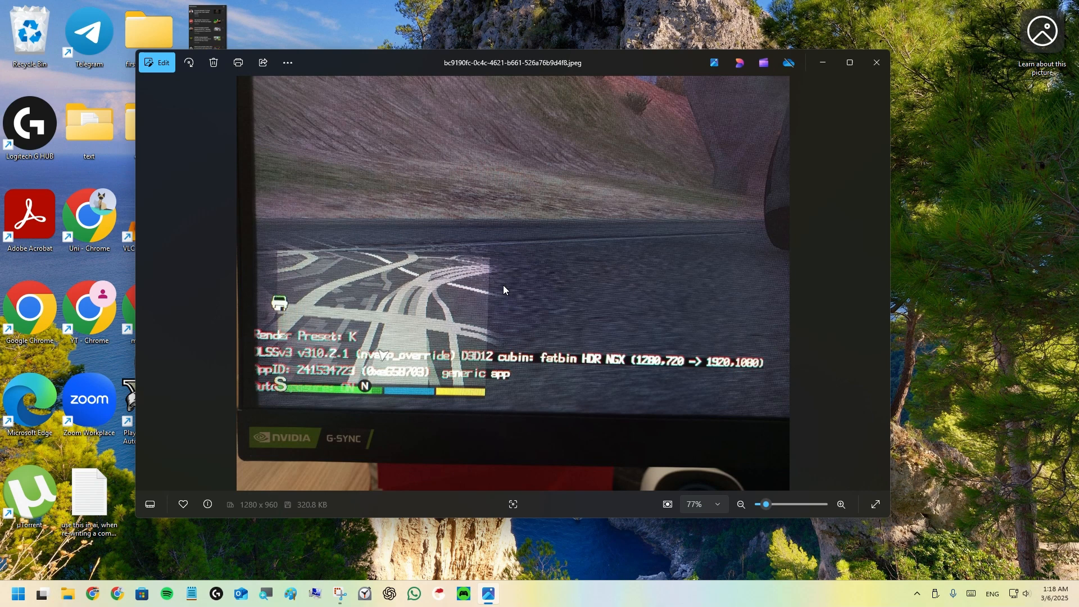
pyautogui.moveTo(576, 226)
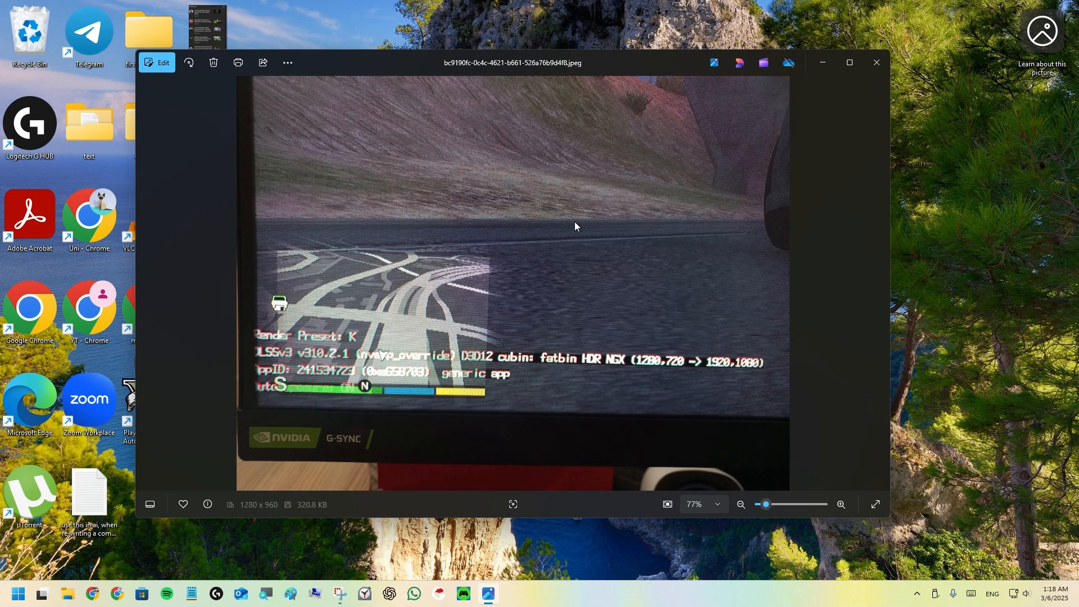
pyautogui.moveTo(568, 274)
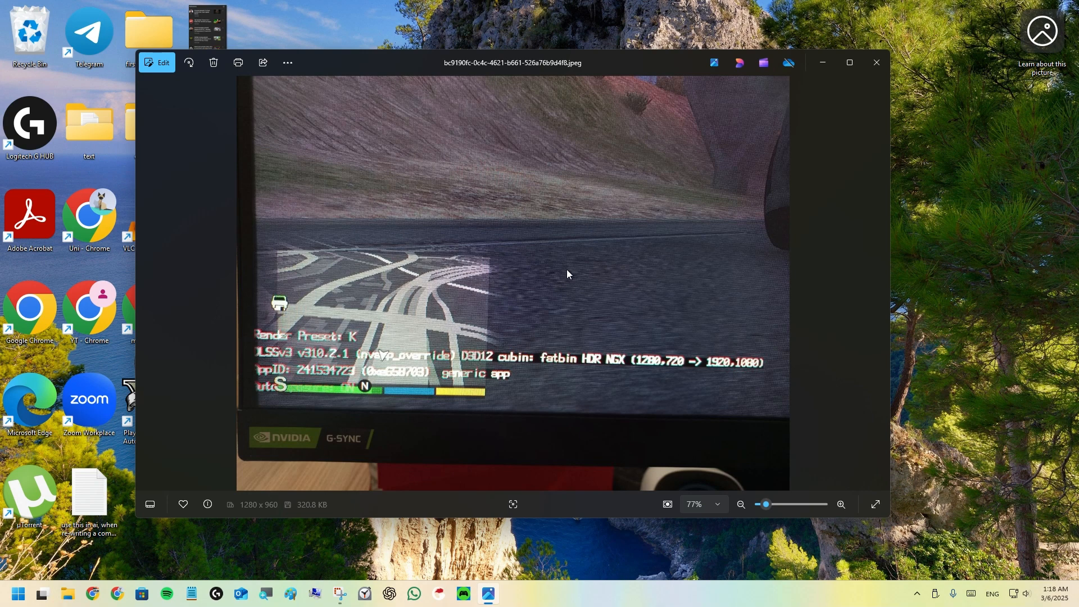
pyautogui.moveTo(433, 252)
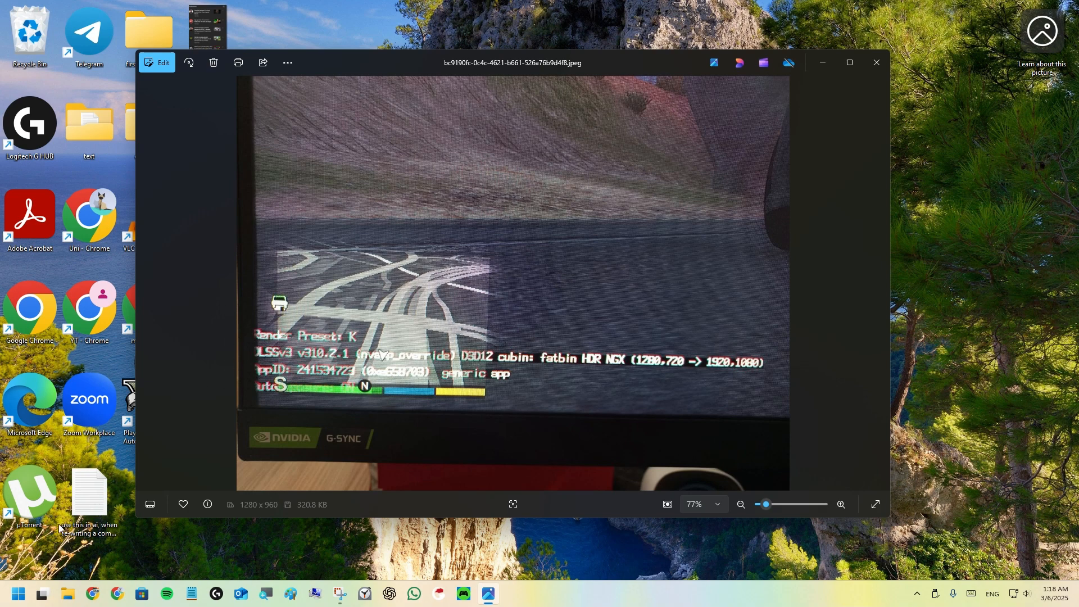
pyautogui.moveTo(301, 342)
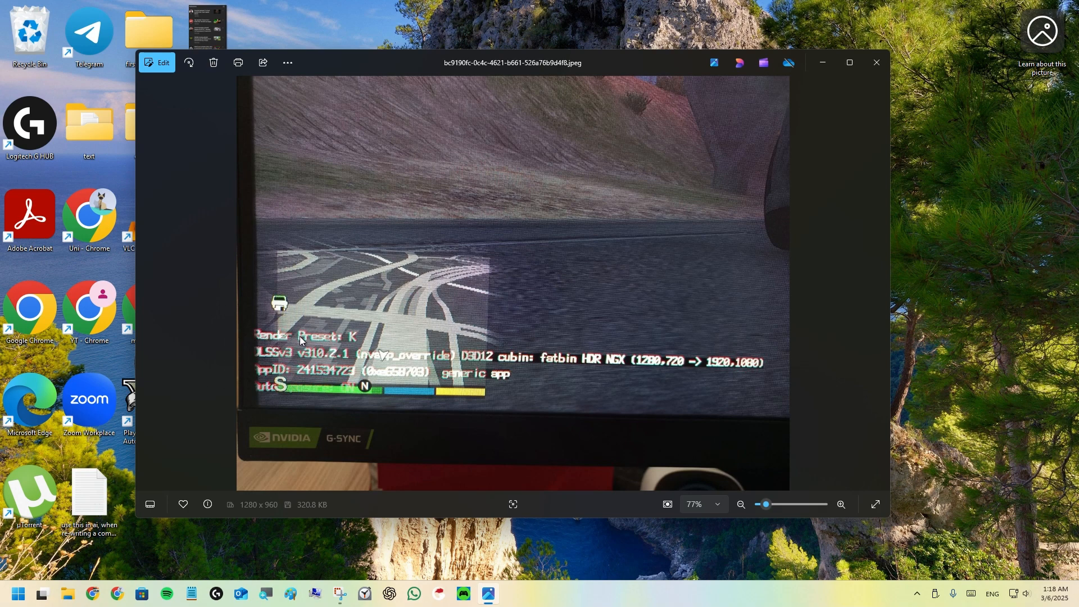
pyautogui.moveTo(352, 346)
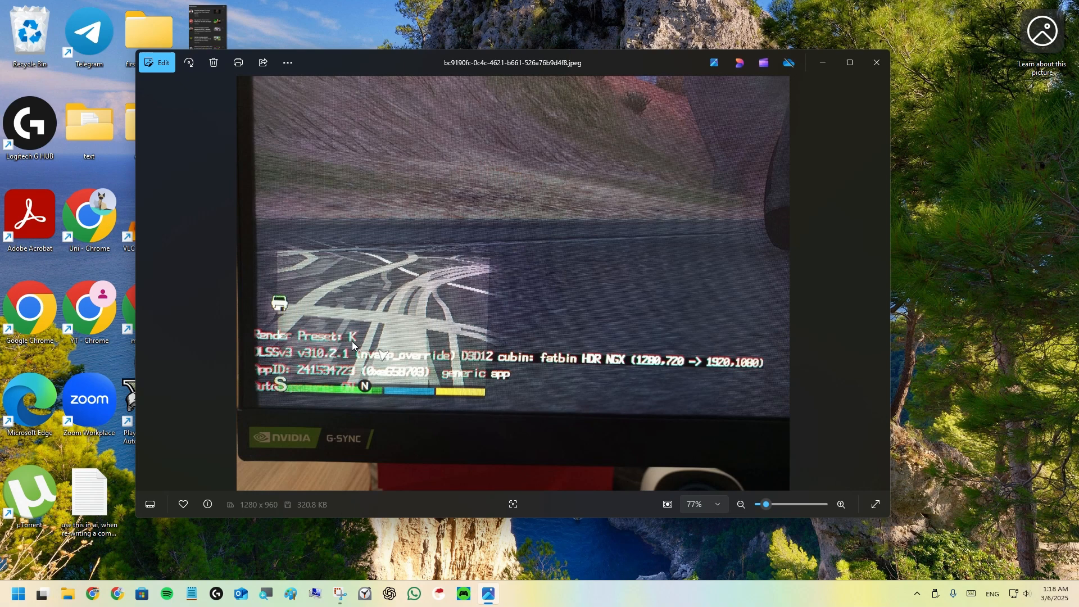
pyautogui.moveTo(309, 361)
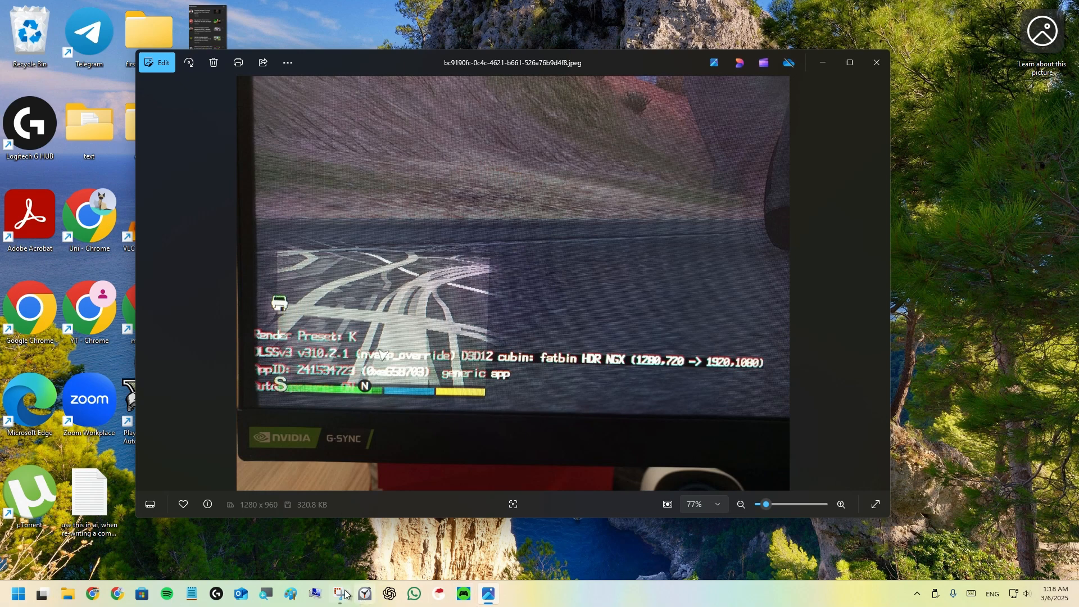
# Relaunch DLSS Swapper from Start, then bring the Photos screenshot back in front.
pyautogui.click(15, 594)
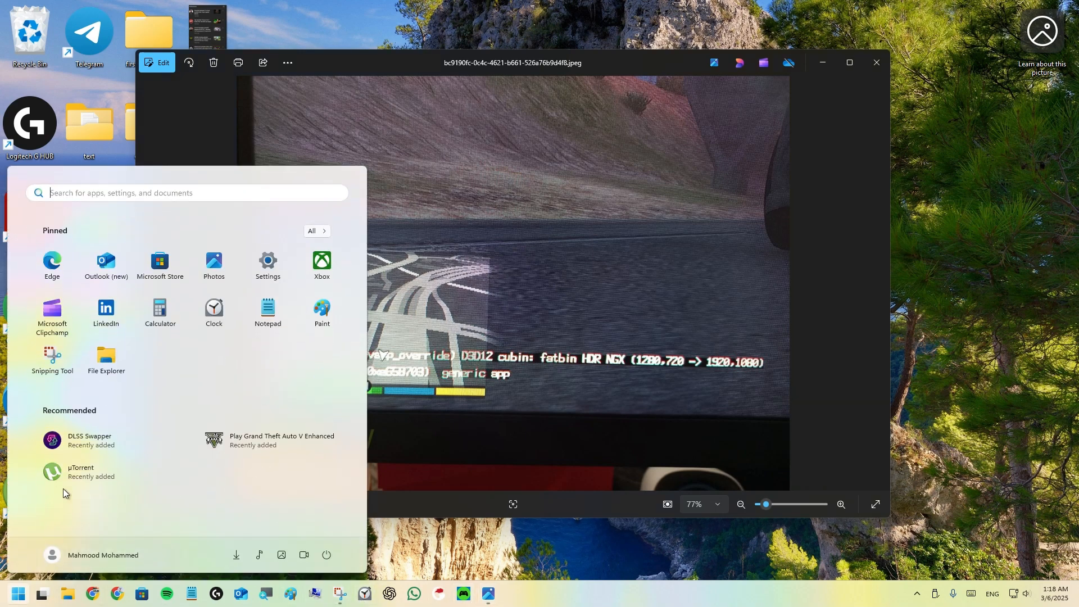
pyautogui.click(80, 439)
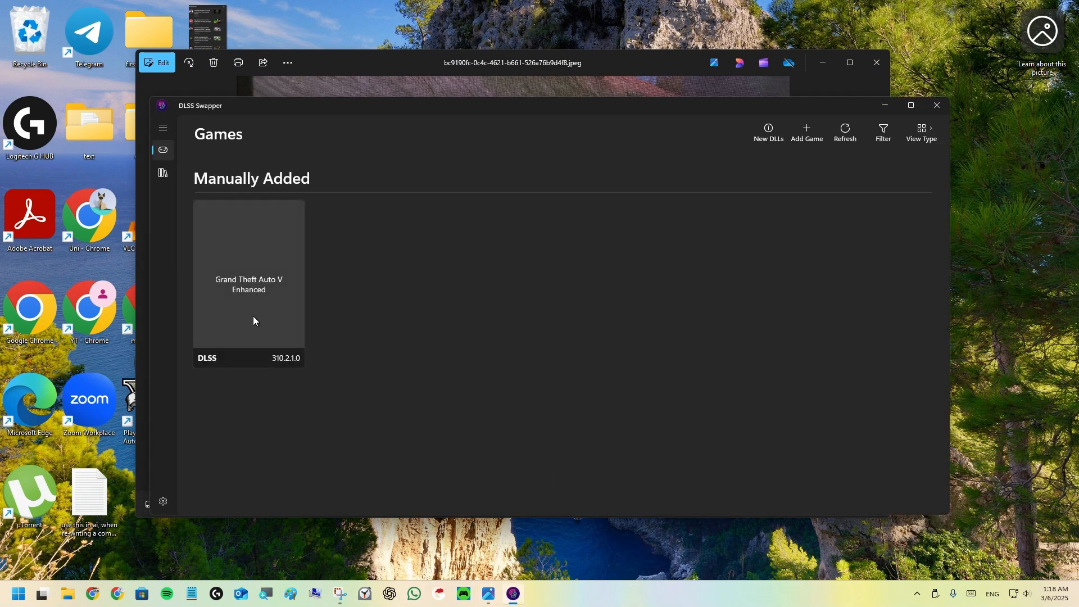
pyautogui.click(249, 275)
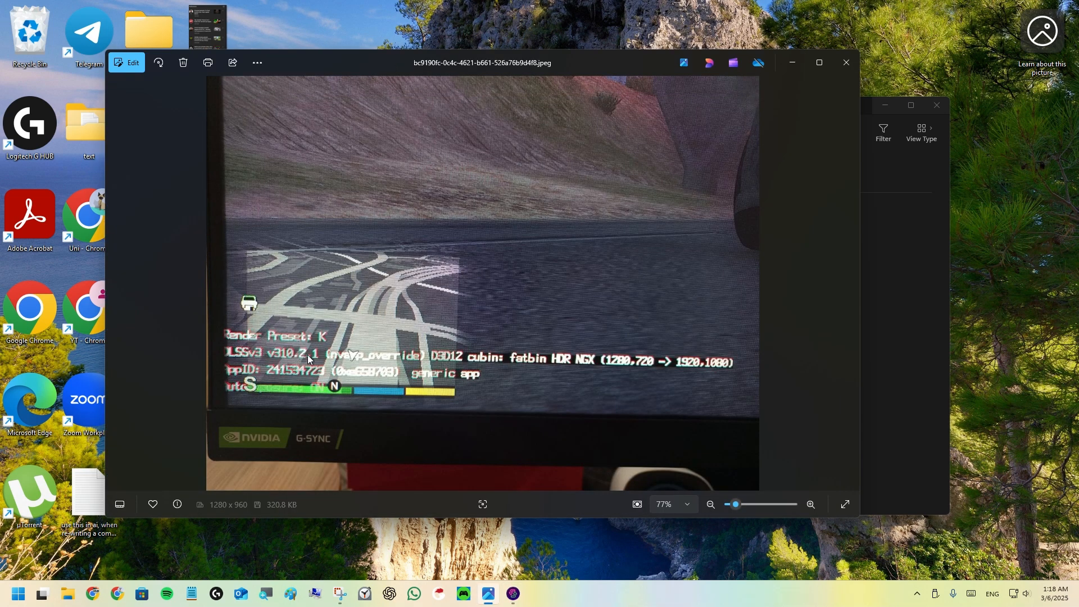
pyautogui.moveTo(497, 367)
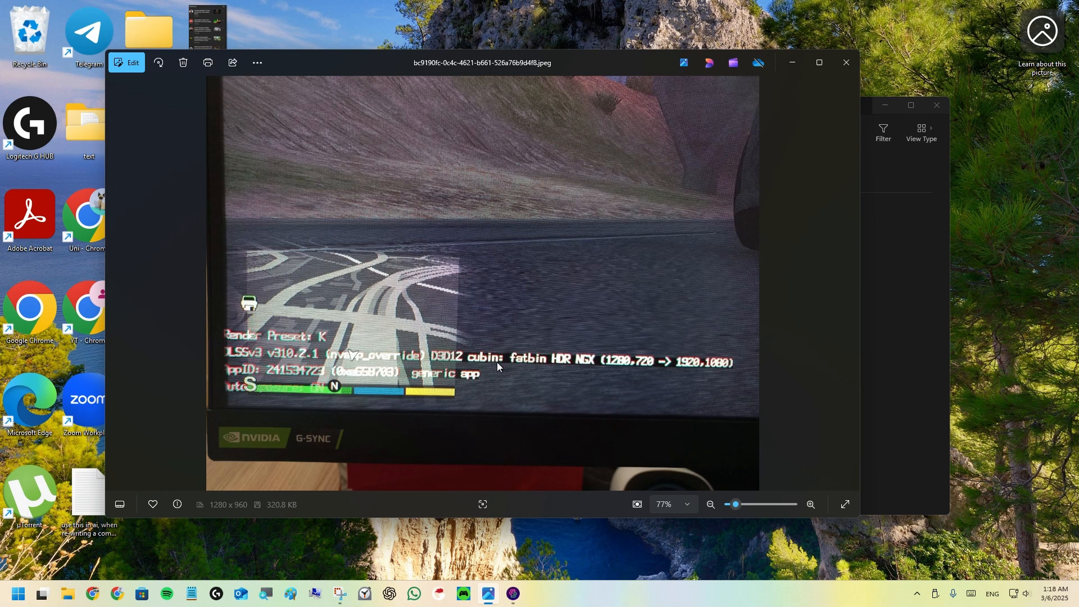
pyautogui.moveTo(331, 350)
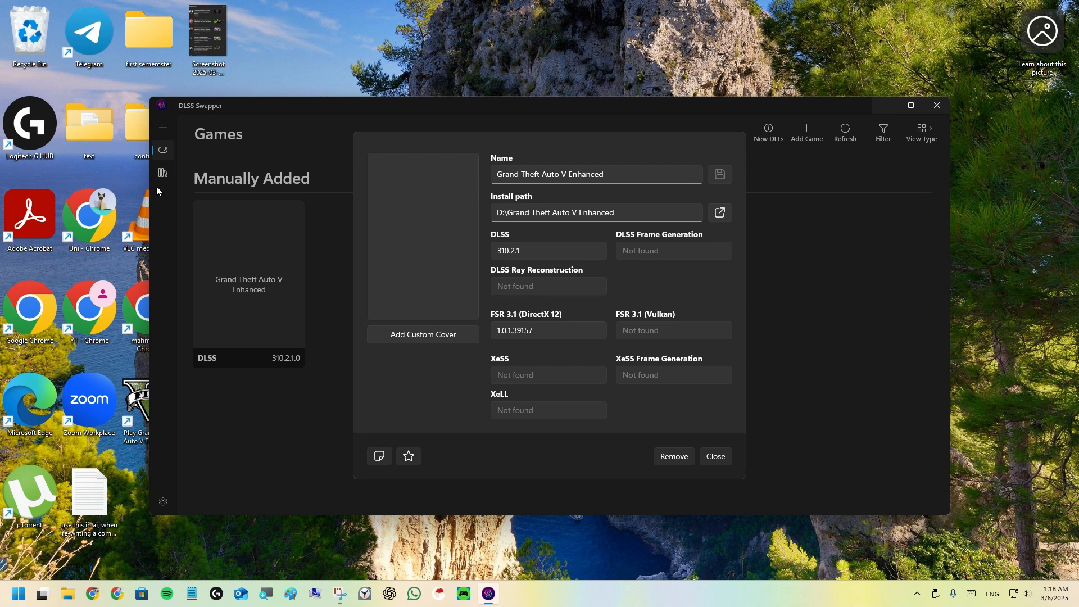
pyautogui.moveTo(386, 53)
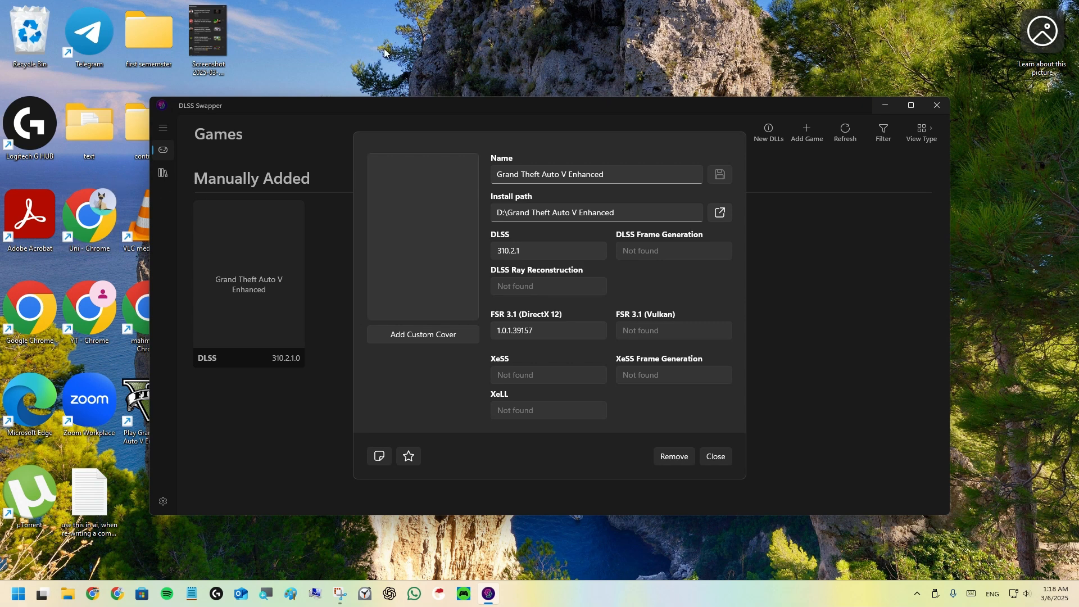